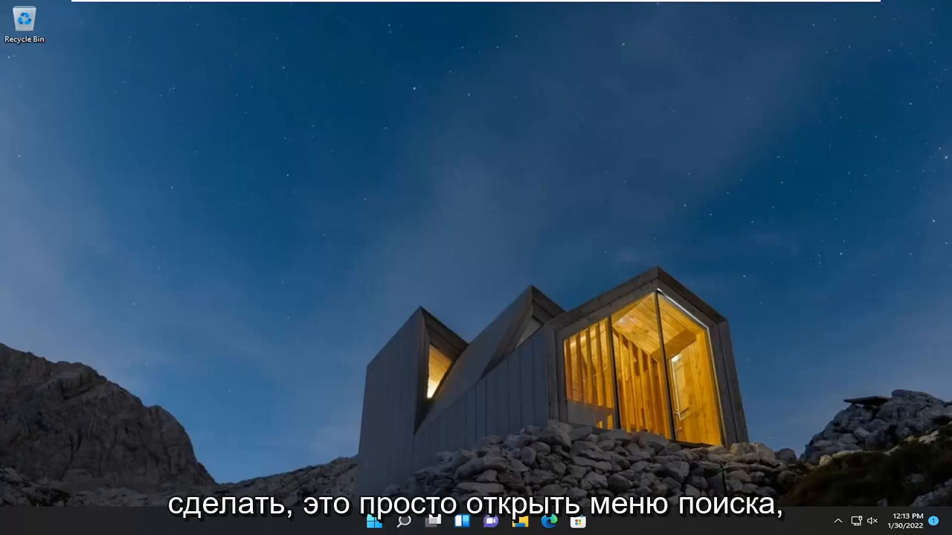
Search Windows for "resource monitor" so Resource Monitor shows as the best match
left_click(398, 521)
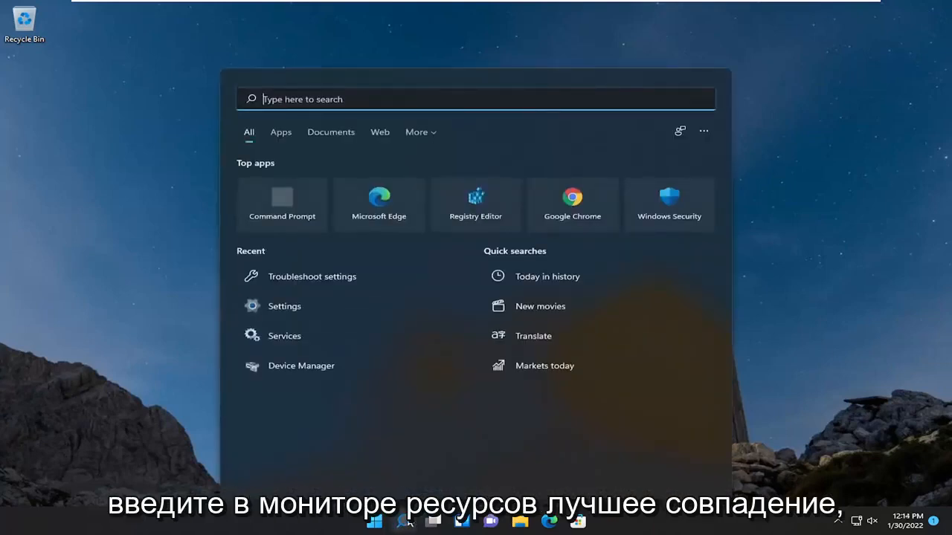
type("resource monitor")
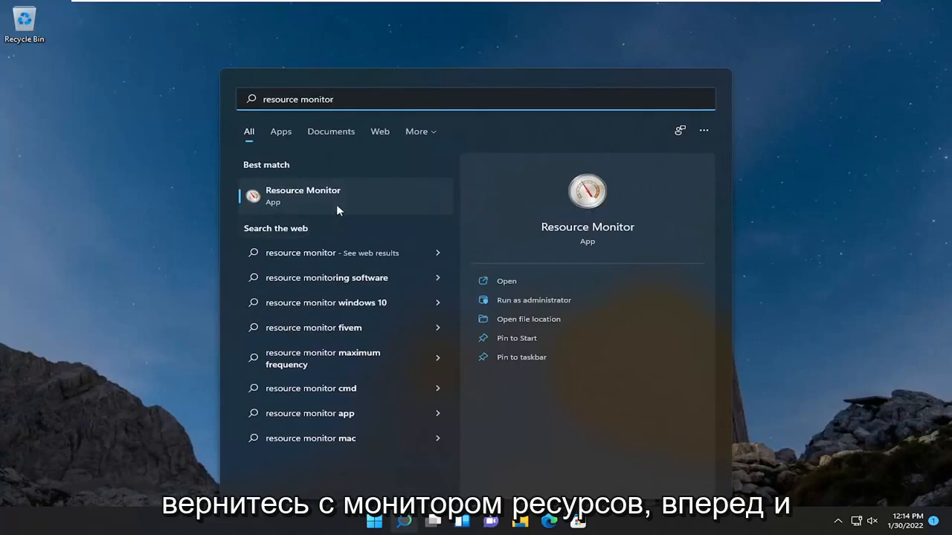
Launch Resource Monitor and expand the Disk and Memory sections on the Overview
left_click(303, 196)
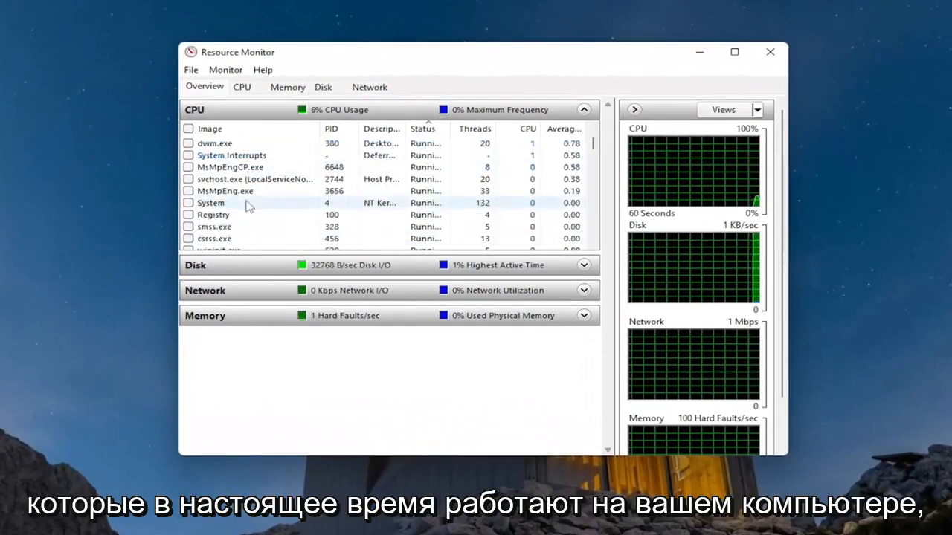
left_click(583, 264)
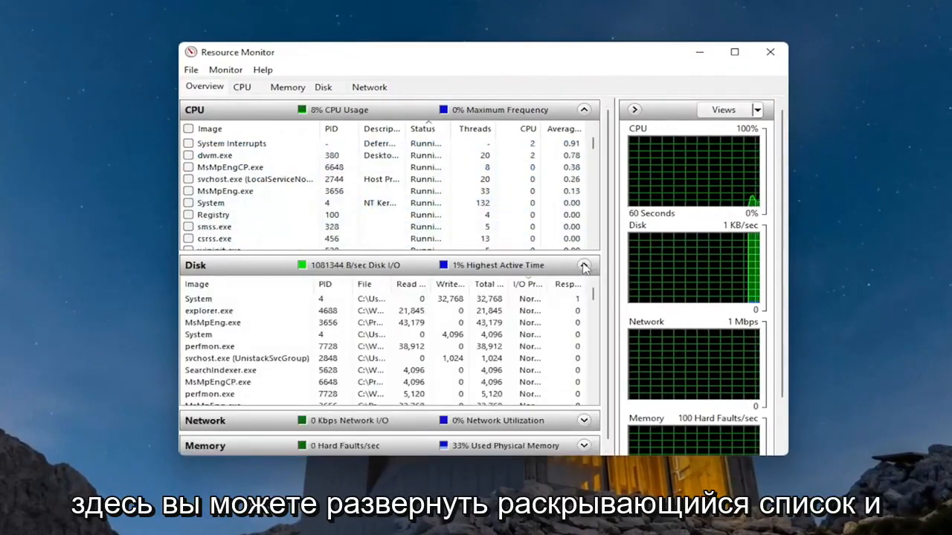
left_click(584, 264)
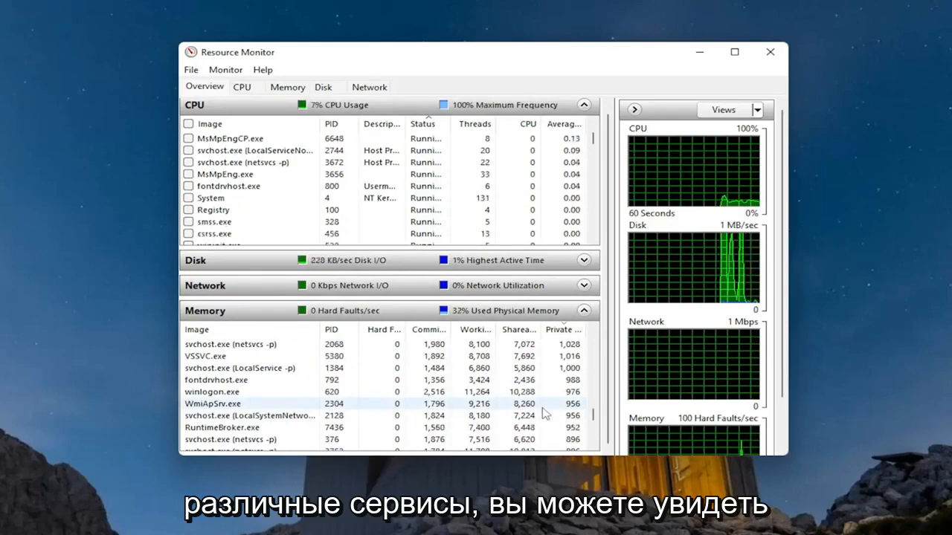
Fold away the CPU details so only Memory stays expanded on the Overview
left_click(583, 104)
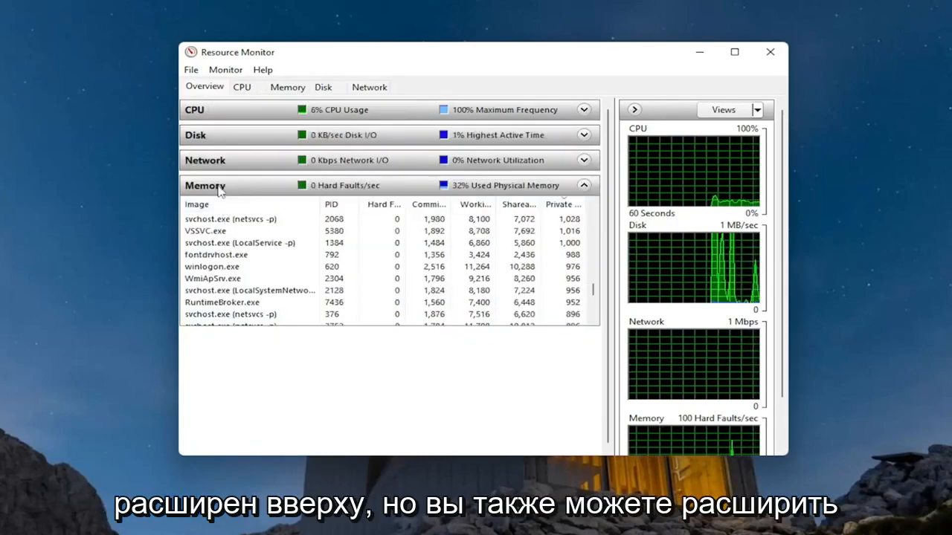
mouse_move(565, 204)
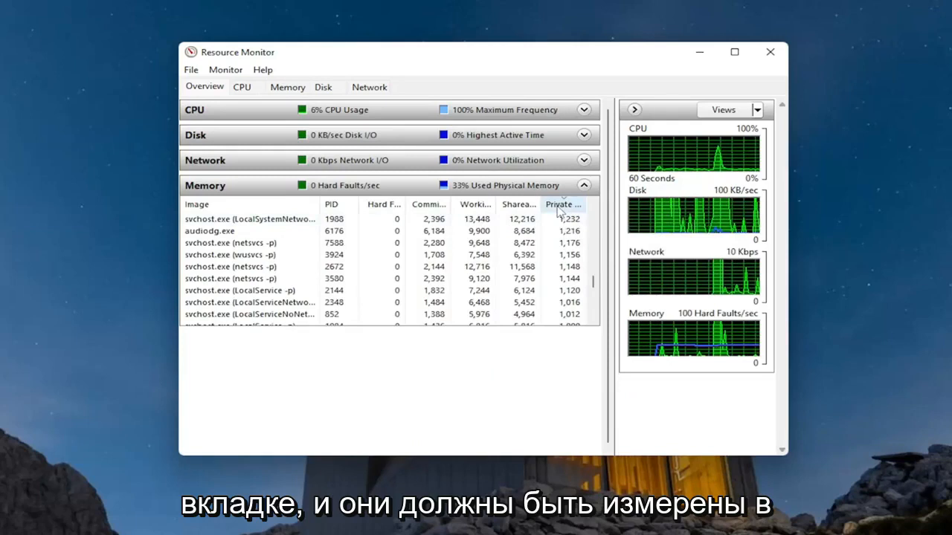
mouse_move(476, 208)
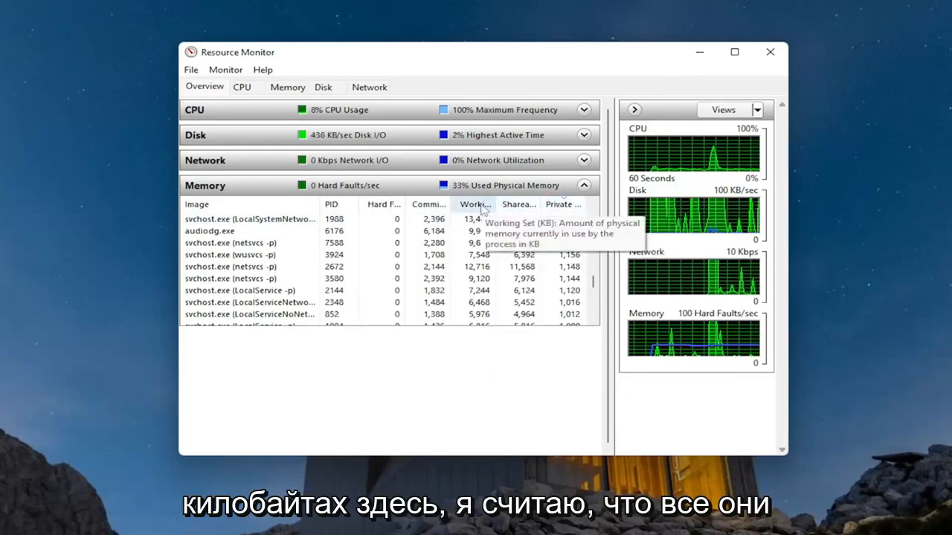
mouse_move(391, 204)
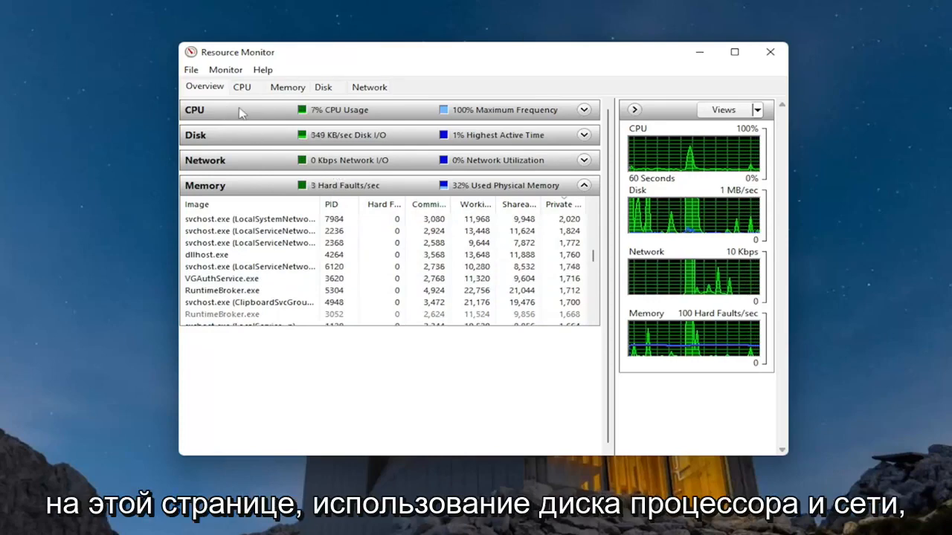
left_click(204, 160)
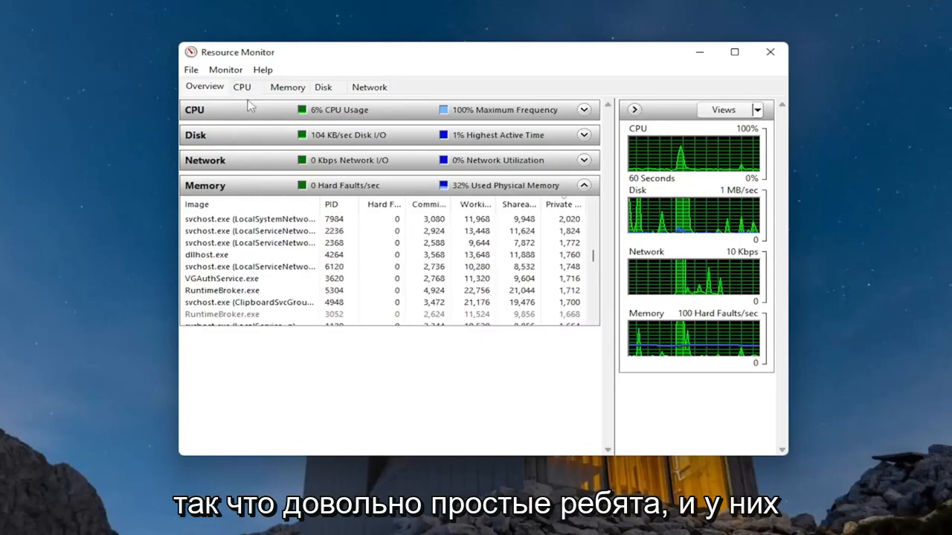
Switch to the Memory tab with per-process memory and the in use/standby/free bar
left_click(287, 87)
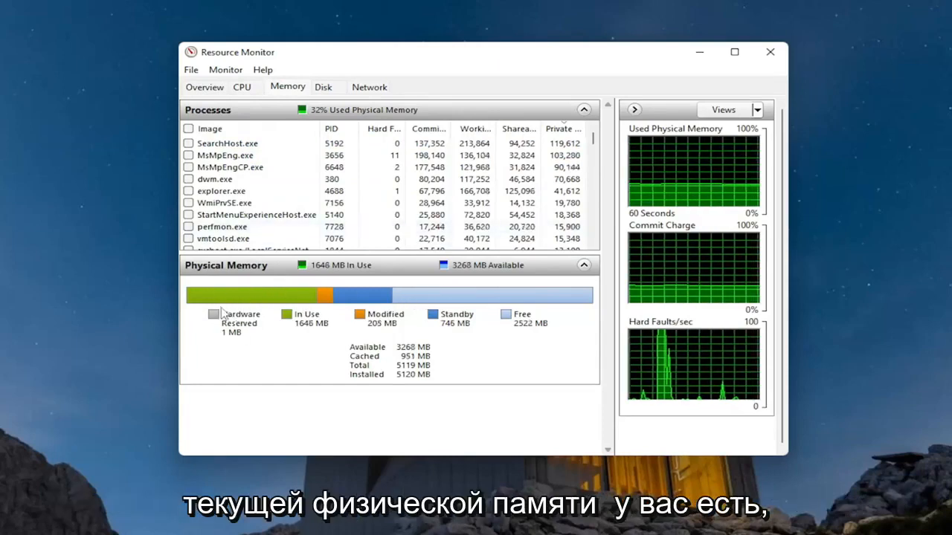
mouse_move(520, 305)
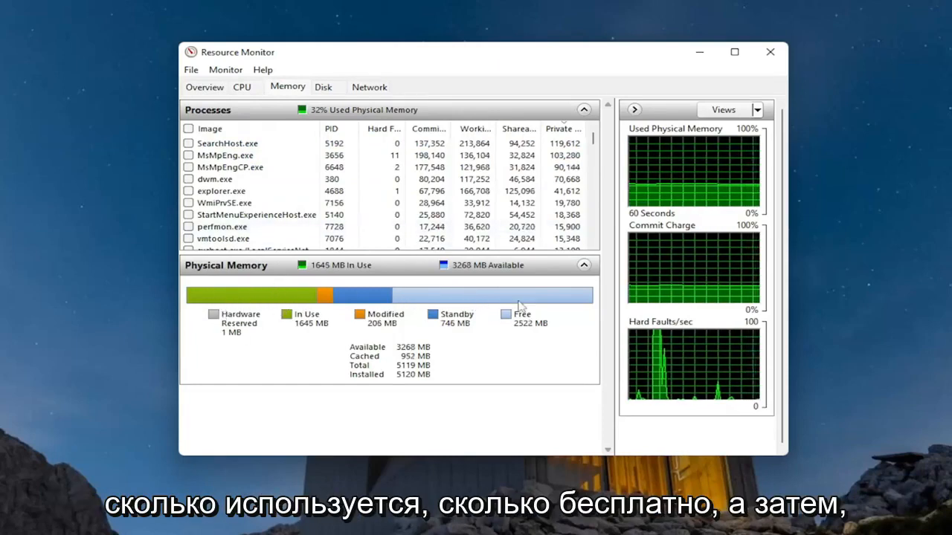
mouse_move(358, 297)
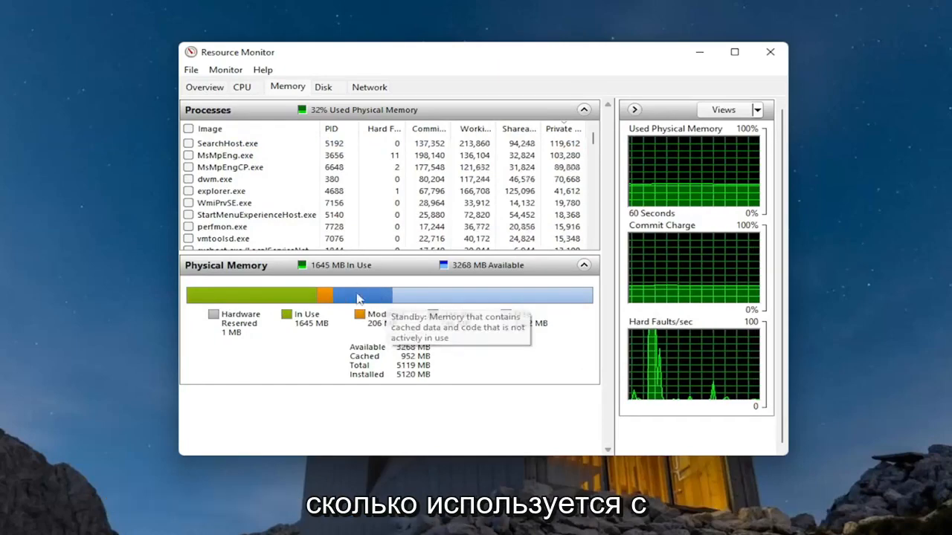